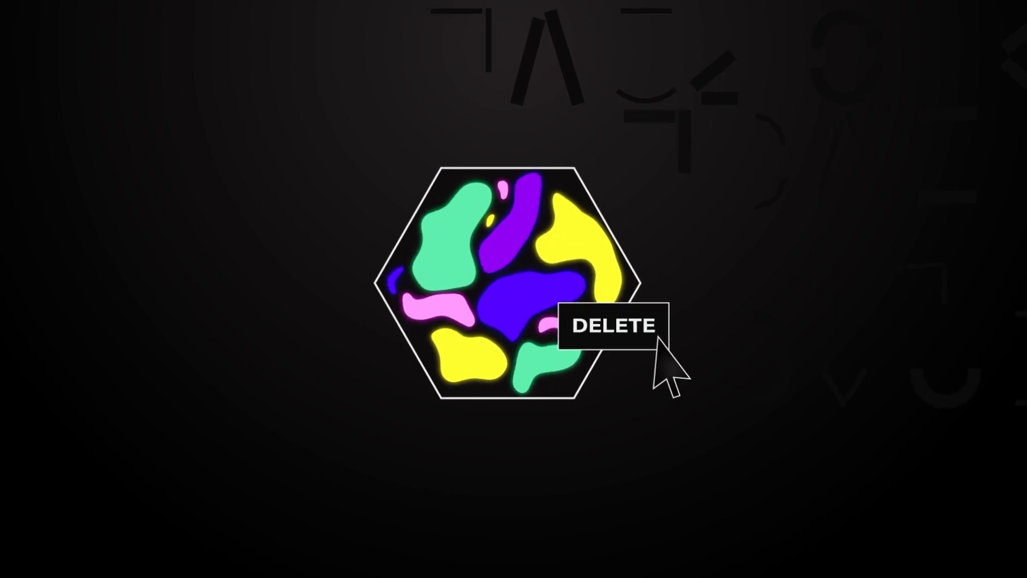
click(612, 325)
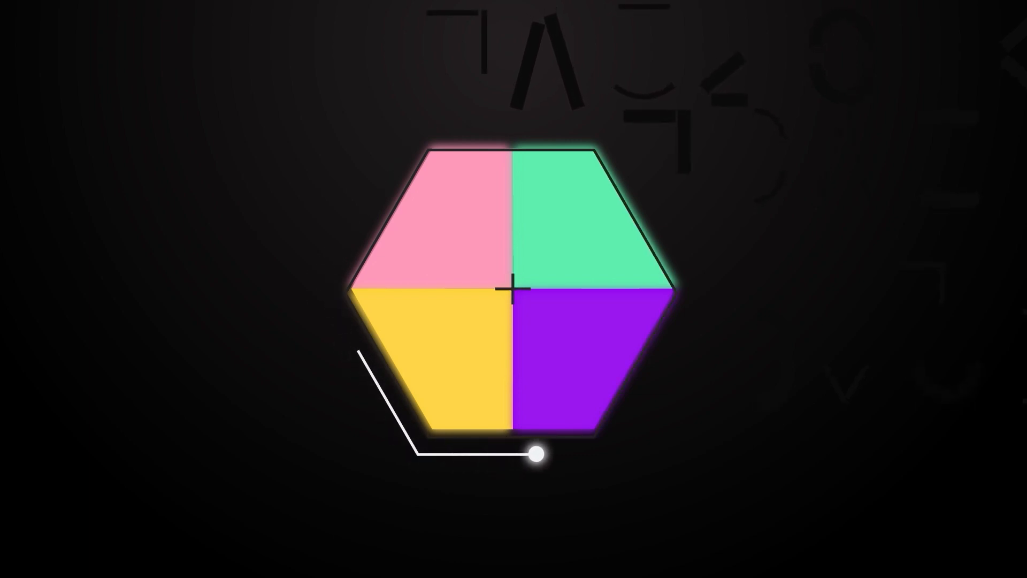
drag(537, 453, 666, 215)
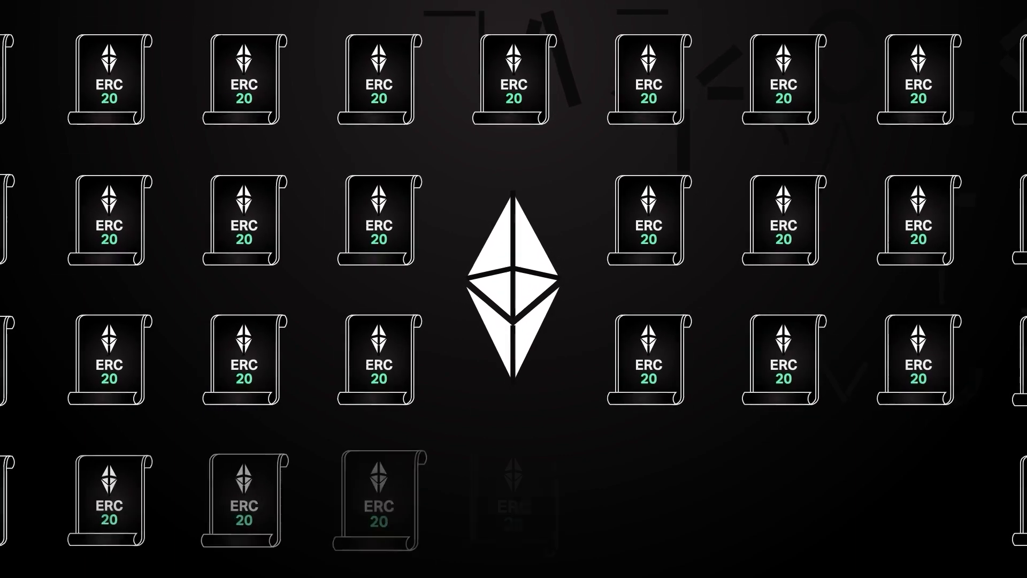
scroll(down, 3)
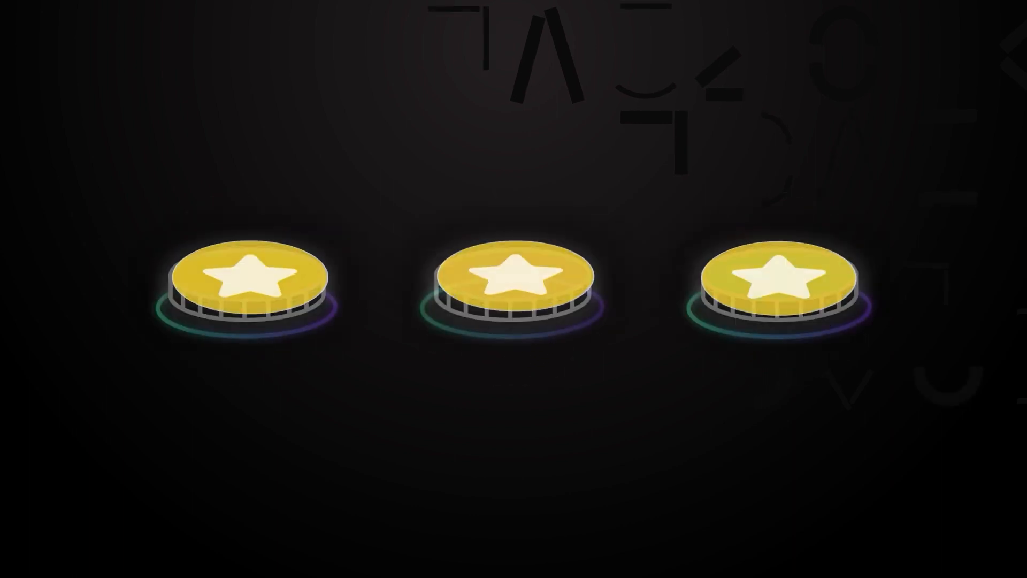
click(786, 275)
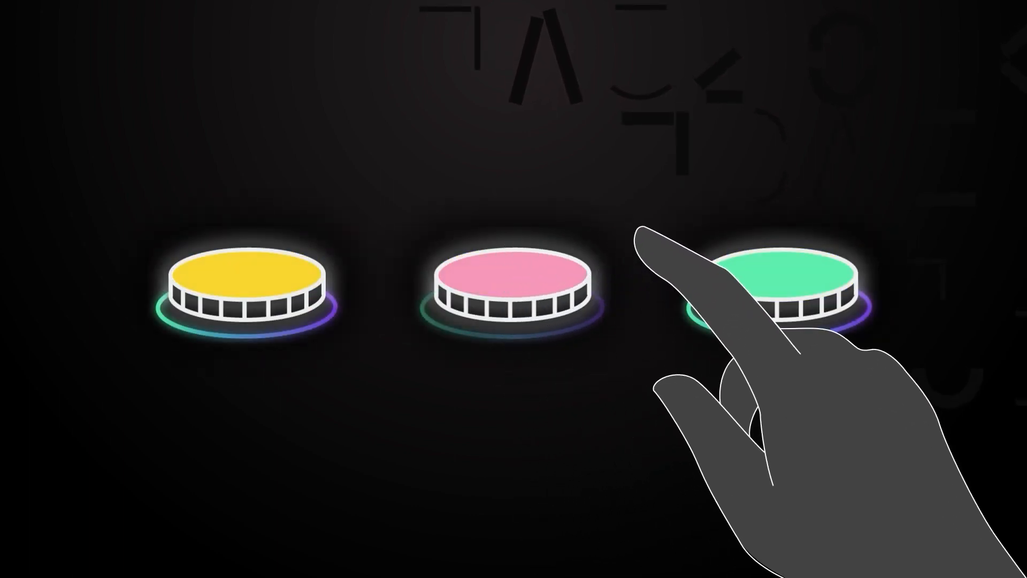